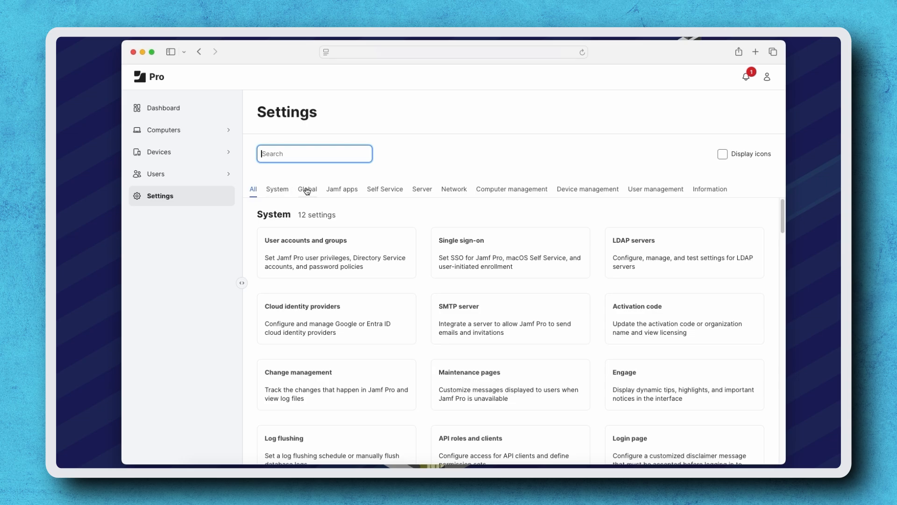
Reach the Automated Device Enrollment page from the Global settings tab.
{"action": "left_click", "coordinate": [306, 189]}
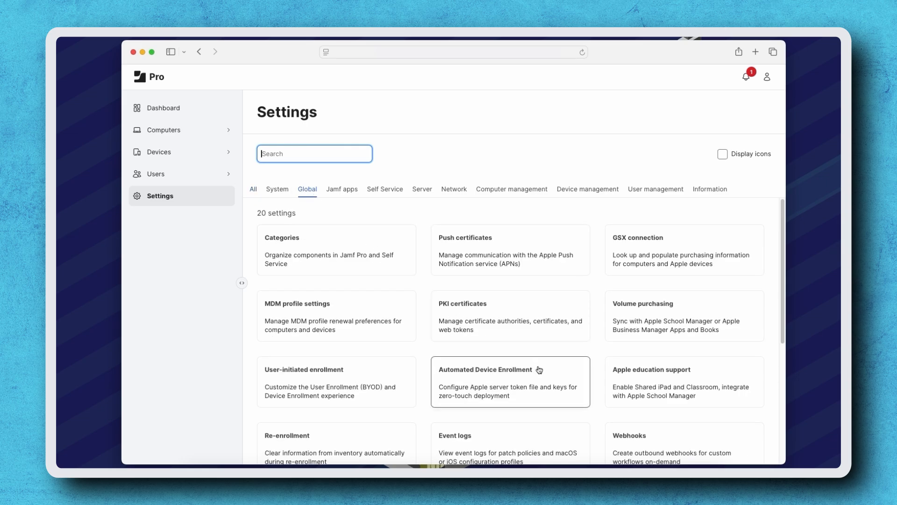
{"action": "left_click", "coordinate": [509, 381]}
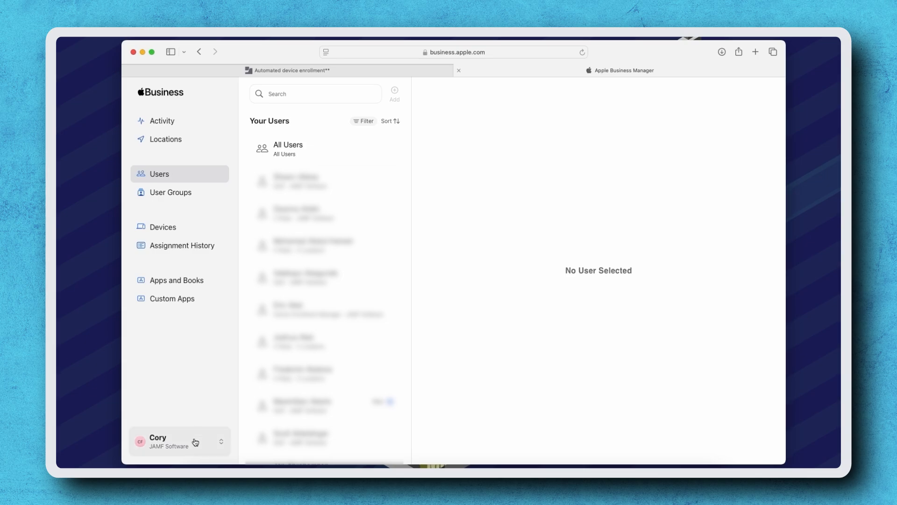
Show the Jamf Training - Release Notes MDM server details via account Preferences.
{"action": "left_click", "coordinate": [179, 441]}
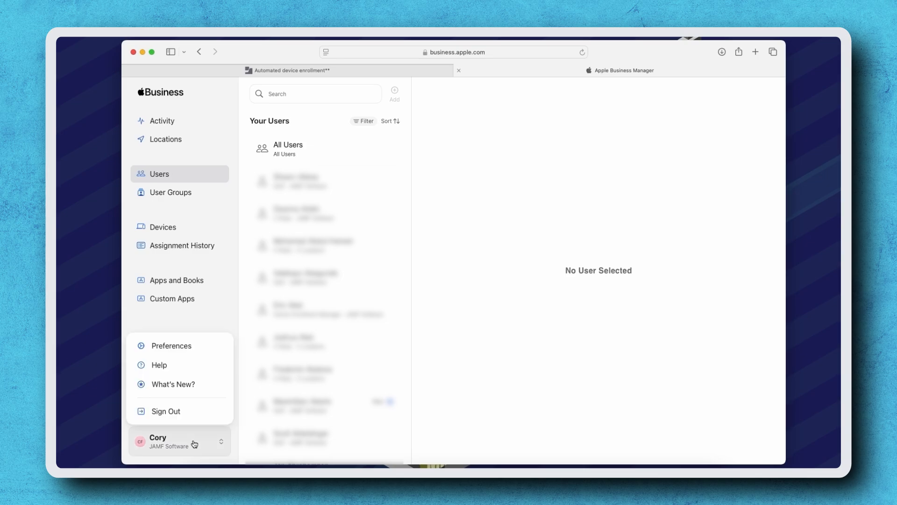
{"action": "left_click", "coordinate": [172, 345]}
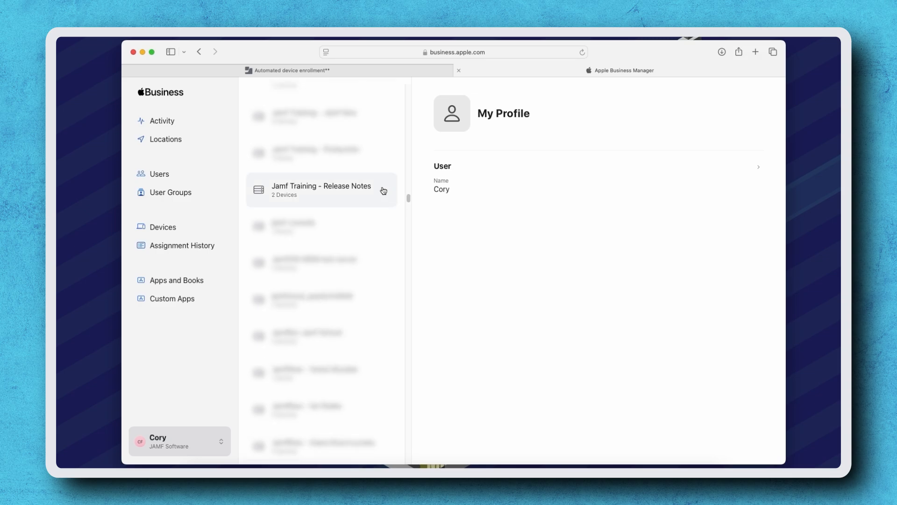
{"action": "left_click", "coordinate": [321, 190]}
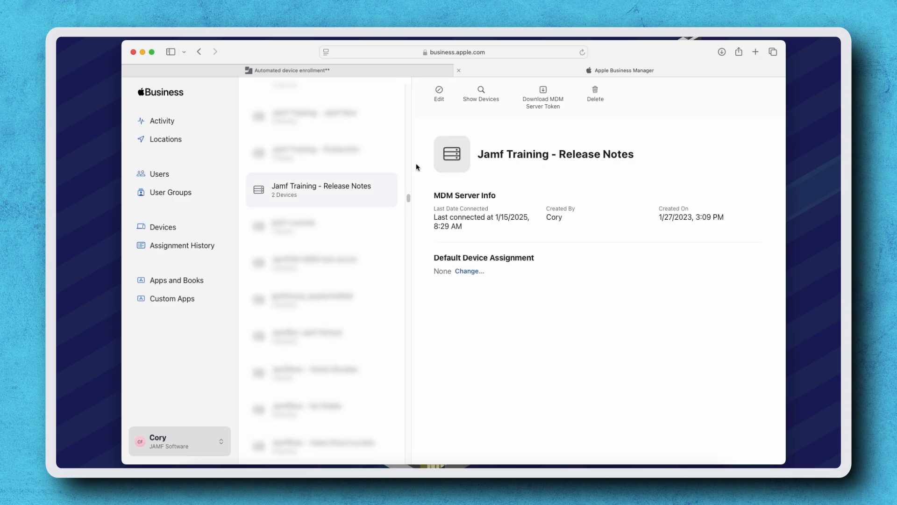
Edit the MDM server and upload PublicKey.pem from Downloads as its replacement certificate.
{"action": "left_click", "coordinate": [439, 93]}
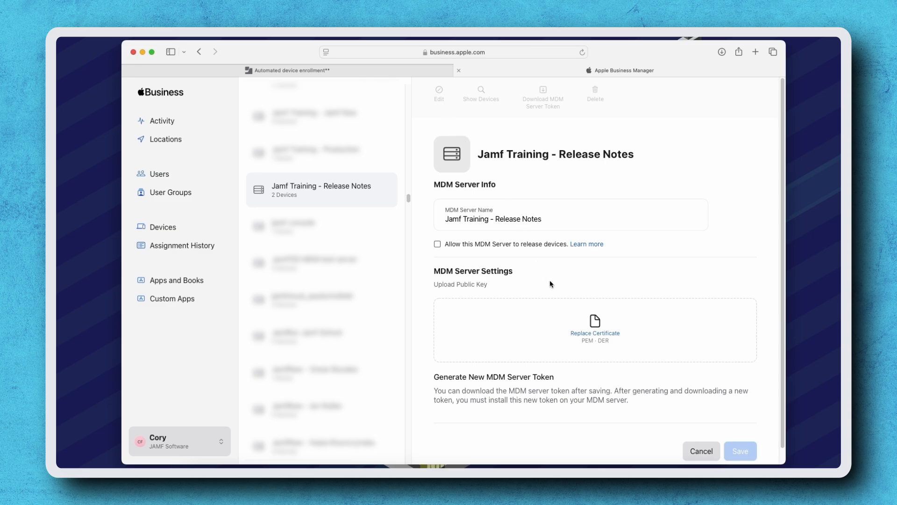
{"action": "left_click", "coordinate": [595, 326]}
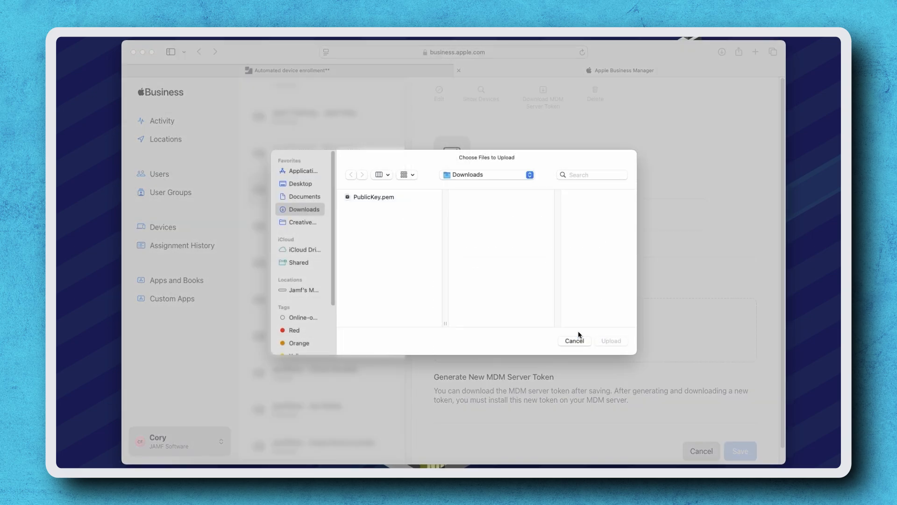
{"action": "mouse_move", "coordinate": [388, 204]}
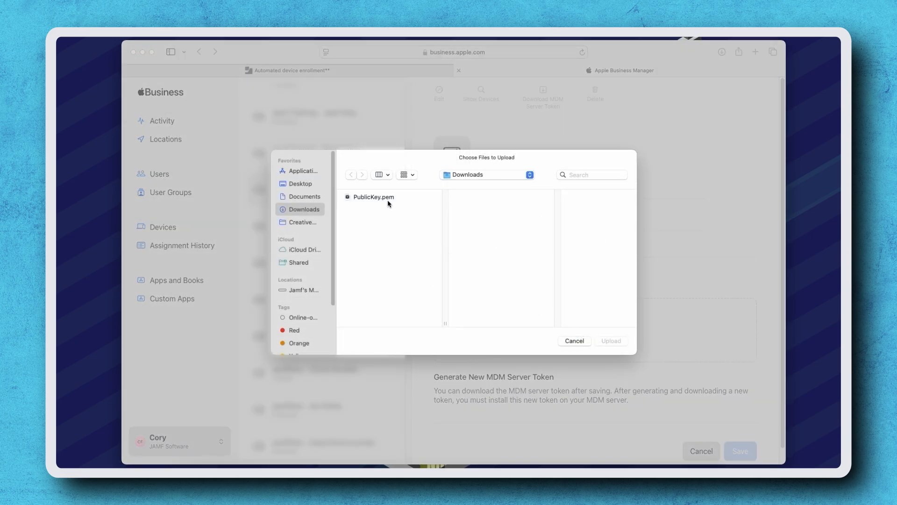
{"action": "left_click", "coordinate": [374, 197]}
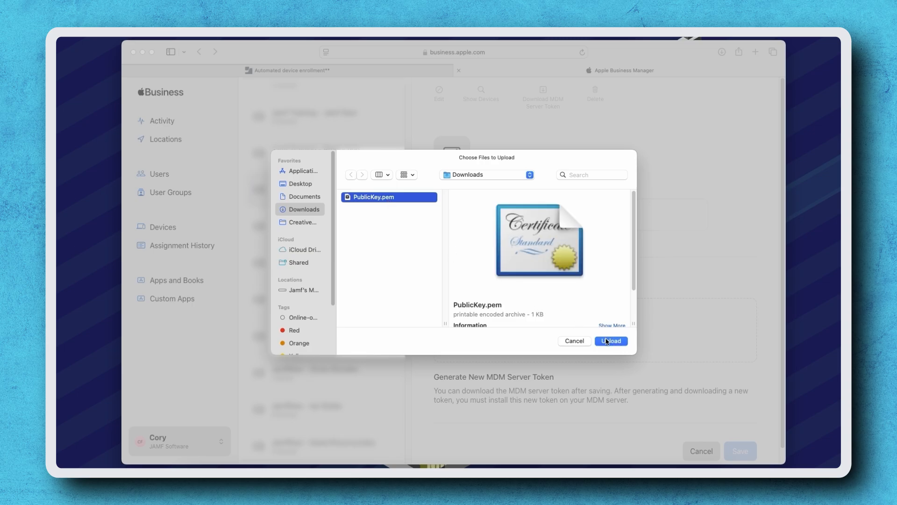
{"action": "left_click", "coordinate": [610, 341]}
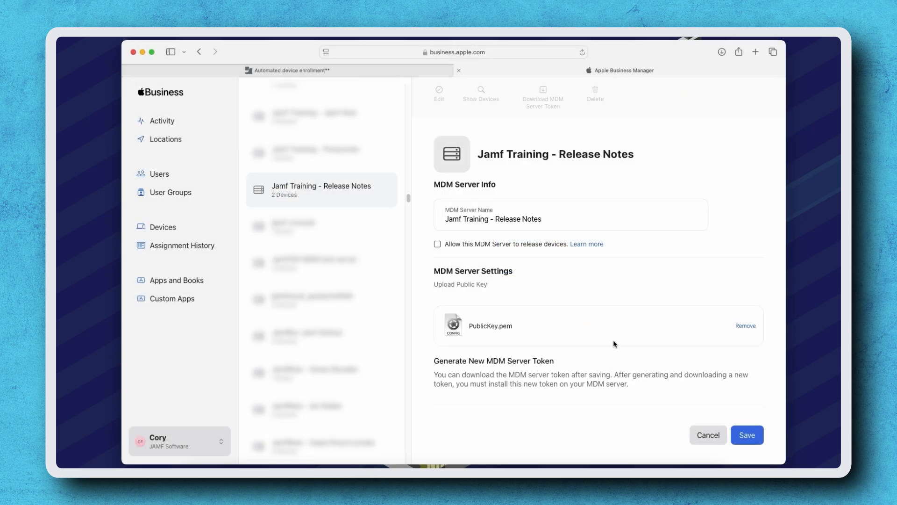
Save the new public key on the server and download its fresh MDM server token.
{"action": "left_click", "coordinate": [747, 434]}
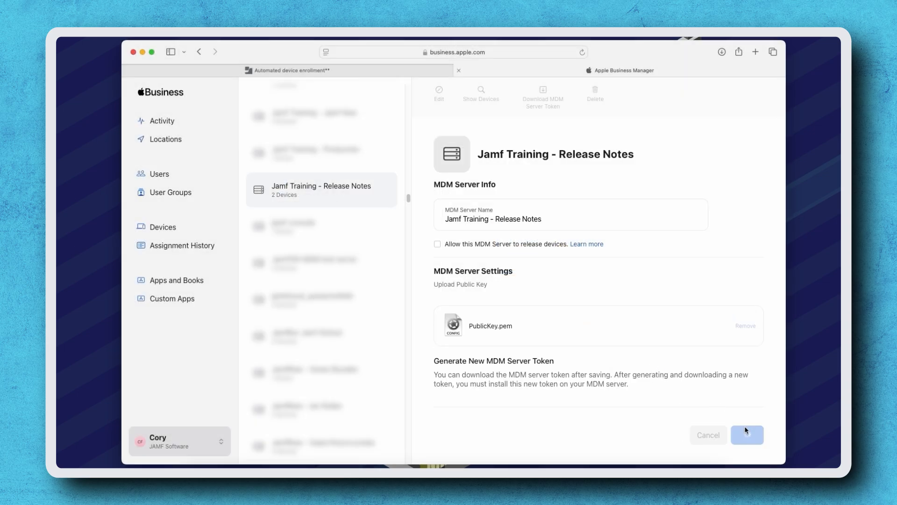
{"action": "left_click", "coordinate": [747, 435]}
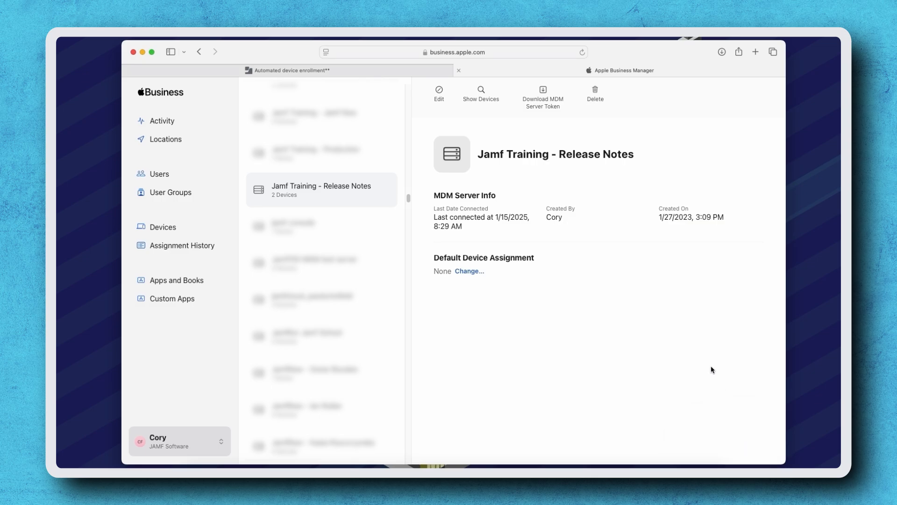
{"action": "left_click", "coordinate": [542, 94]}
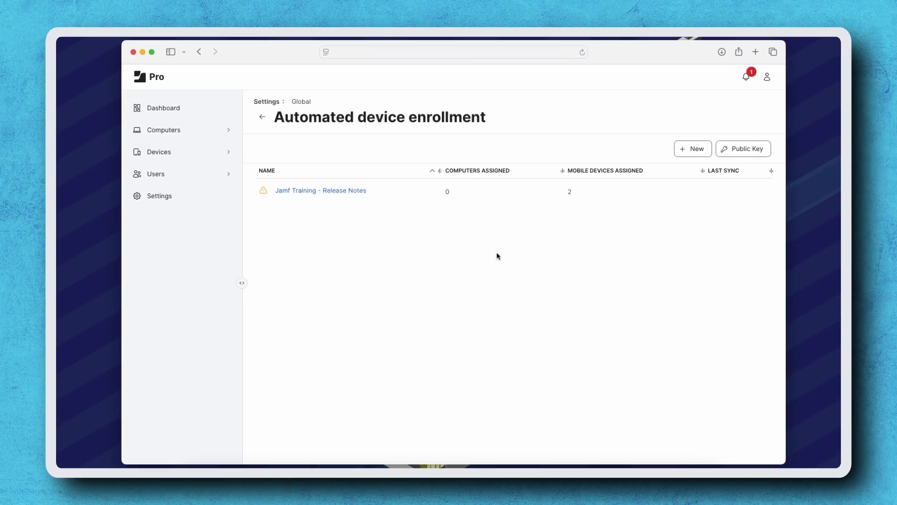
Edit the Jamf Training - Release Notes instance and start a server token upload.
{"action": "left_click", "coordinate": [320, 190]}
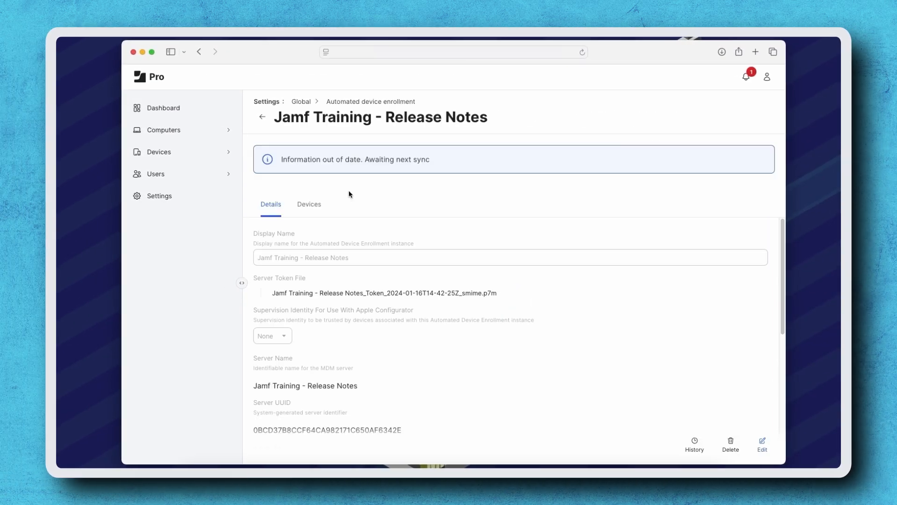
{"action": "mouse_move", "coordinate": [763, 443]}
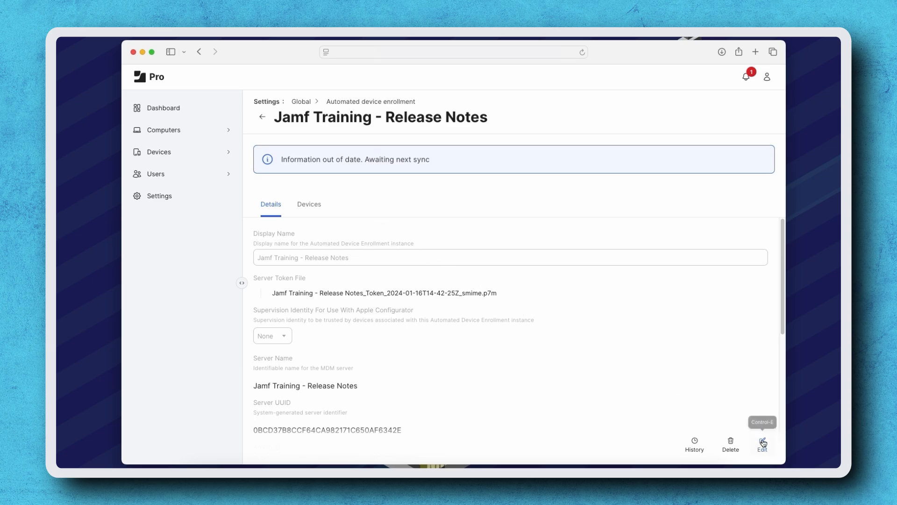
{"action": "left_click", "coordinate": [762, 443]}
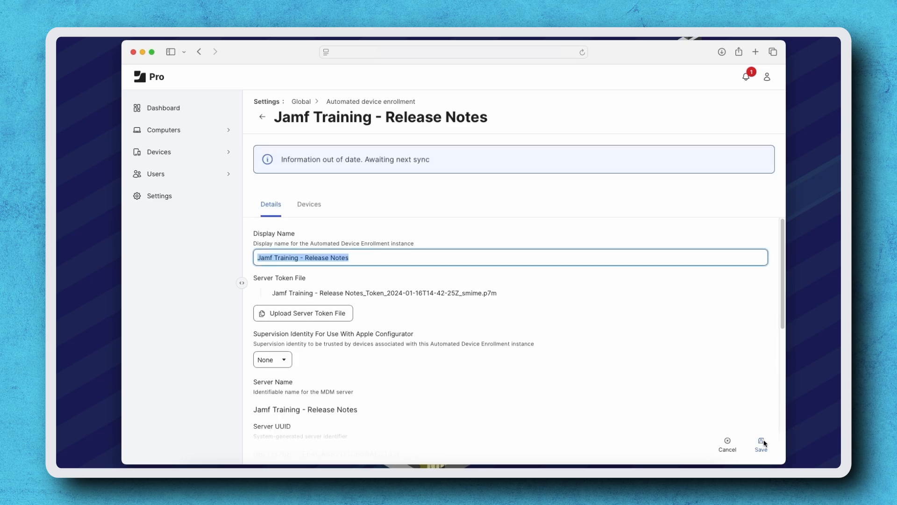
{"action": "left_click", "coordinate": [303, 313]}
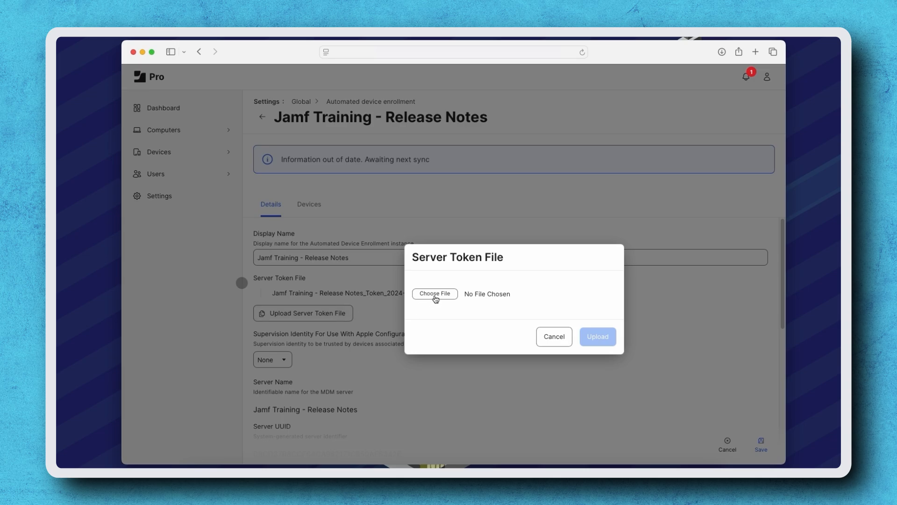
Upload the new .p7m token dated 2025-01-17 and save the renewed instance.
{"action": "left_click", "coordinate": [434, 293]}
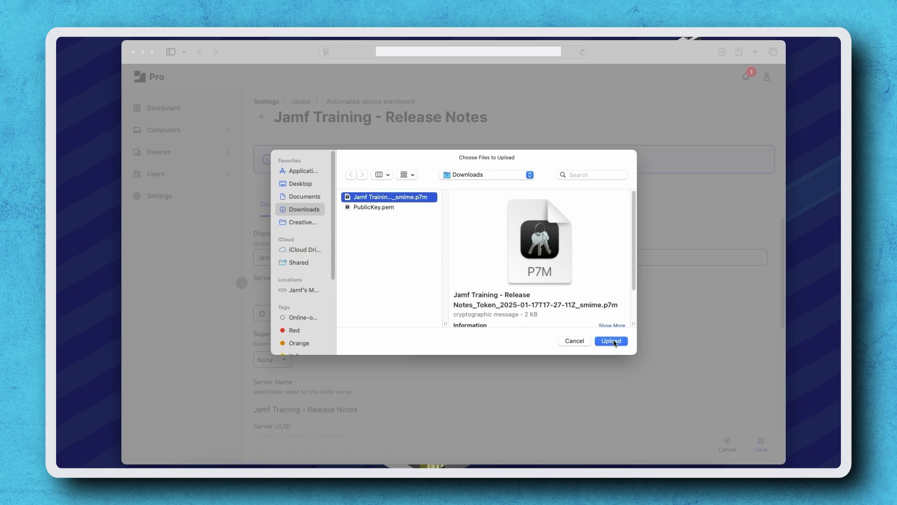
{"action": "left_click", "coordinate": [610, 340]}
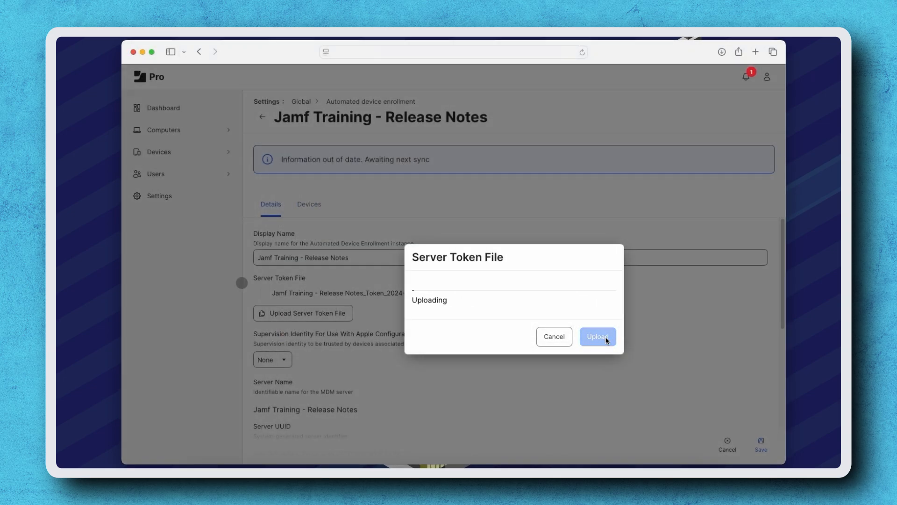
{"action": "left_click", "coordinate": [598, 335]}
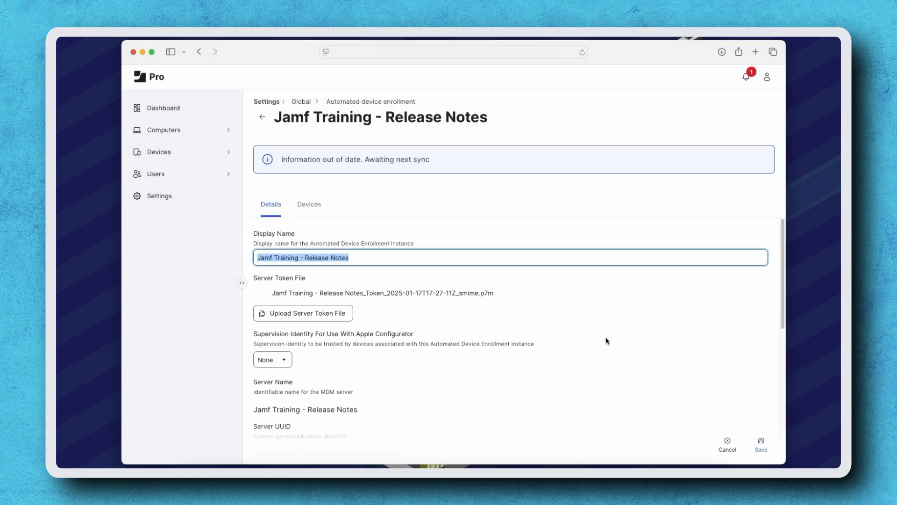
{"action": "left_click", "coordinate": [761, 443]}
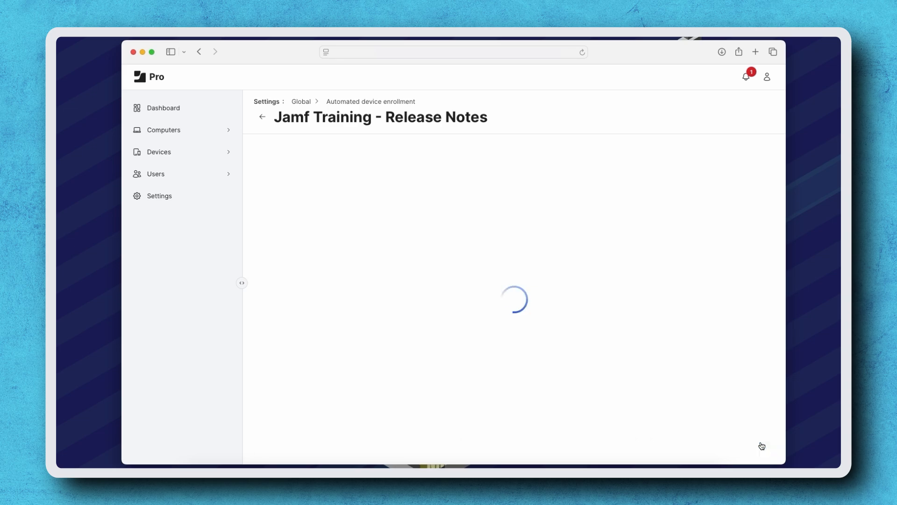